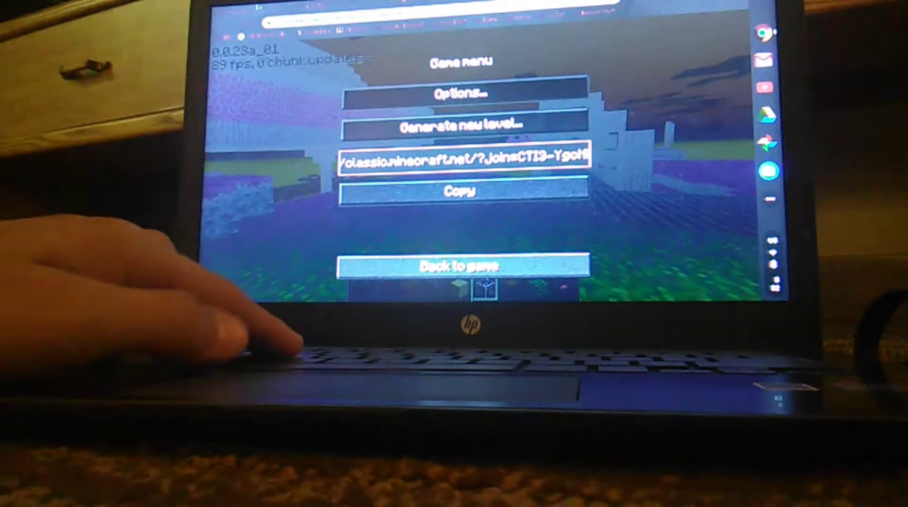
Resume playing via 'Back to game', returning to the grassy world with the hotbar showing
{"action": "left_click", "coordinate": [457, 265]}
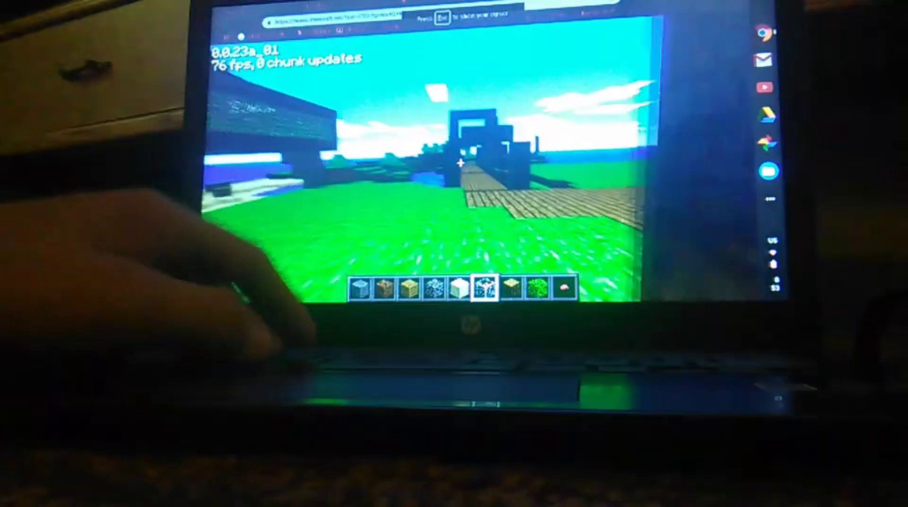